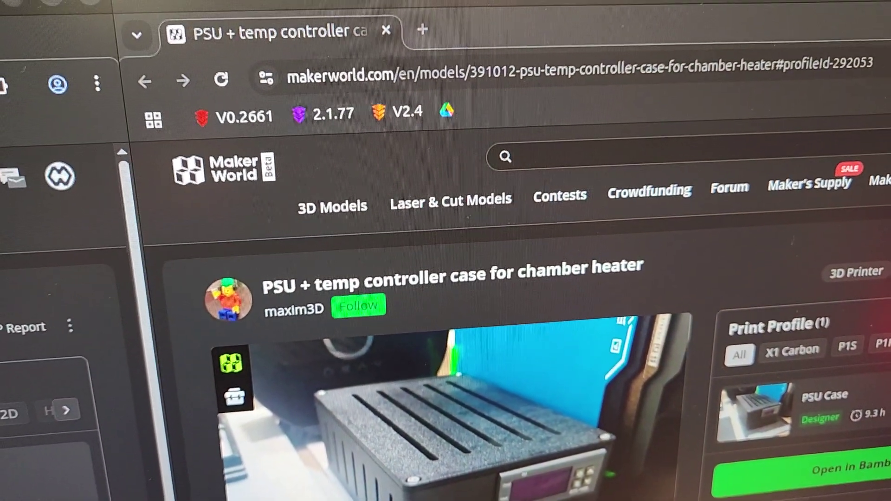
pyautogui.write('drawer')
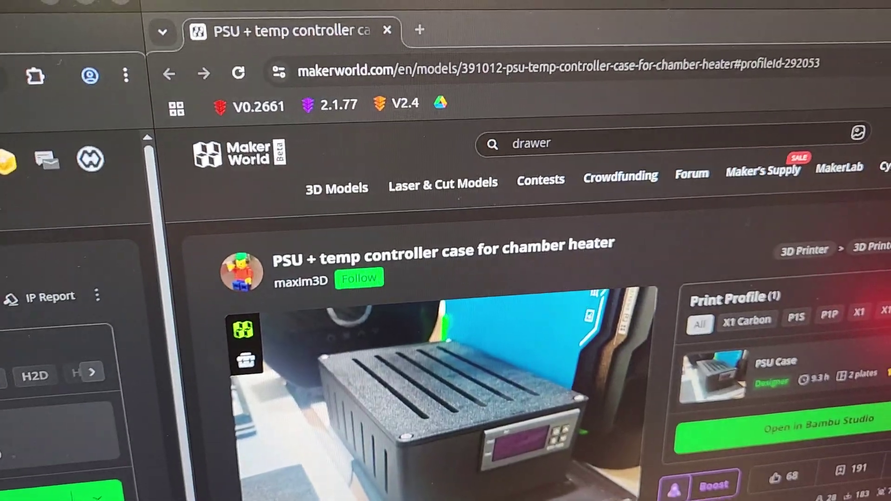